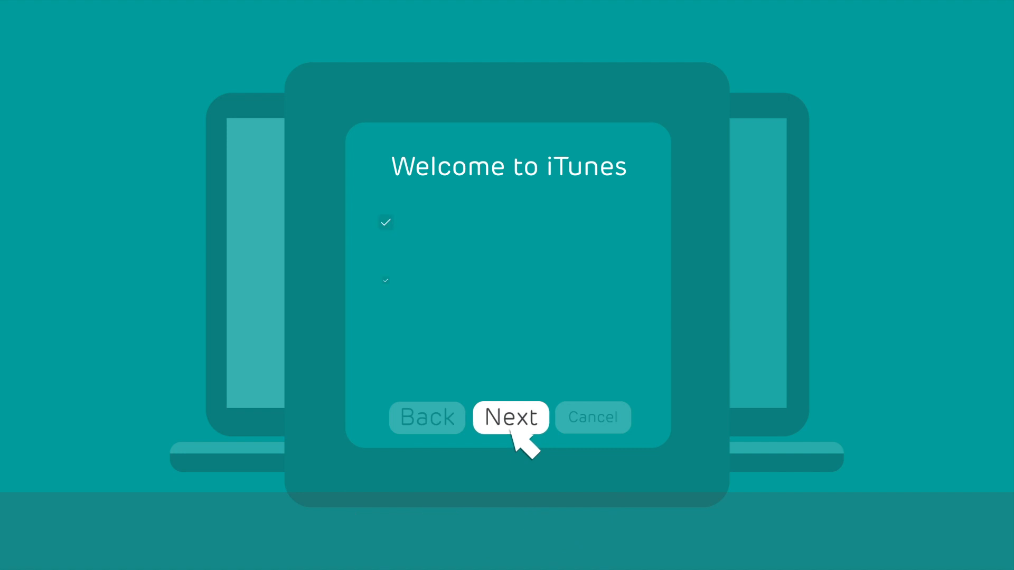
Run the installer to completion, finish it, and respond to the restart-computer prompt.
{"action": "left_click", "coordinate": [511, 417]}
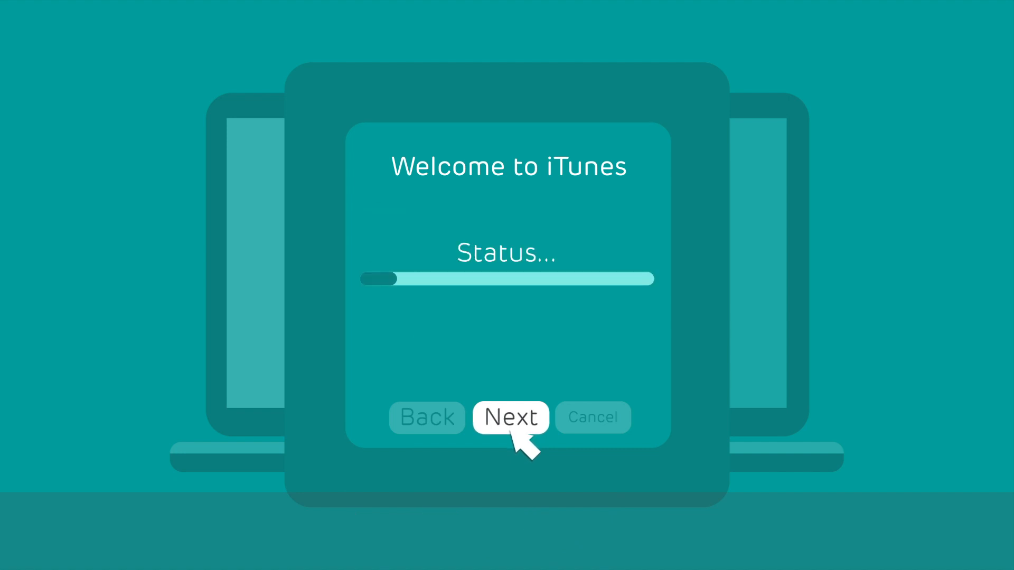
{"action": "left_click", "coordinate": [509, 417]}
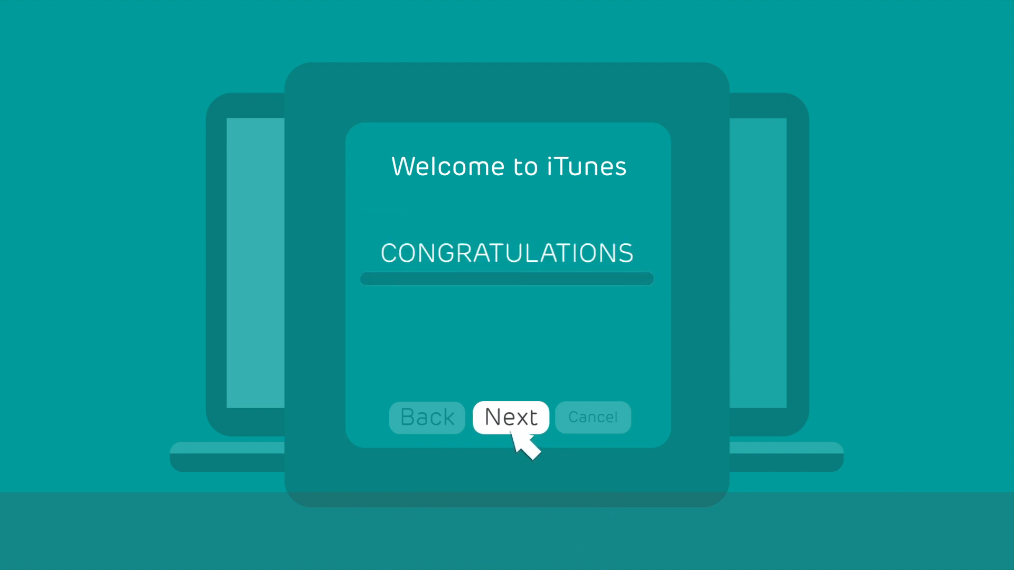
{"action": "left_click", "coordinate": [511, 417]}
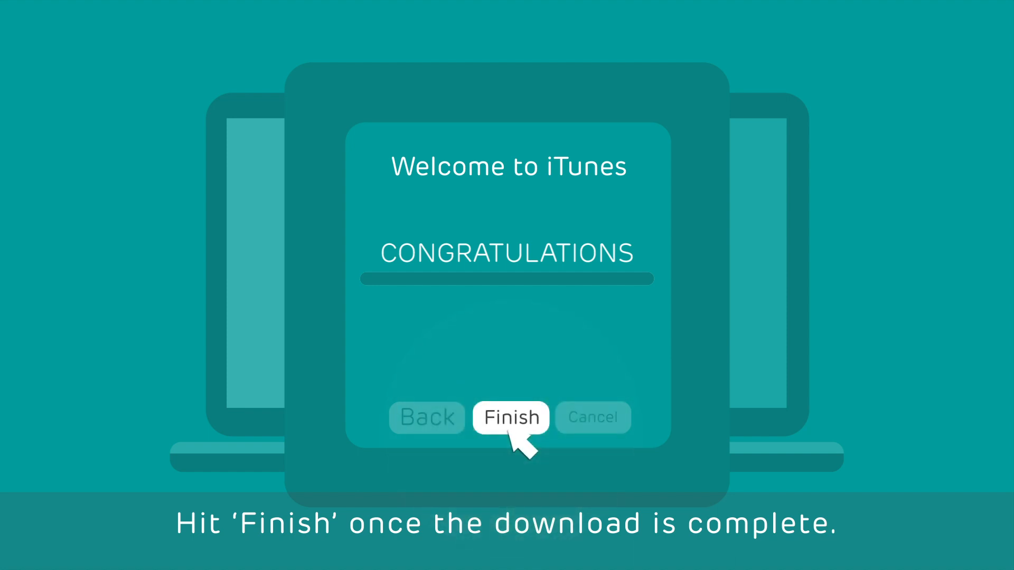
{"action": "left_click", "coordinate": [511, 417]}
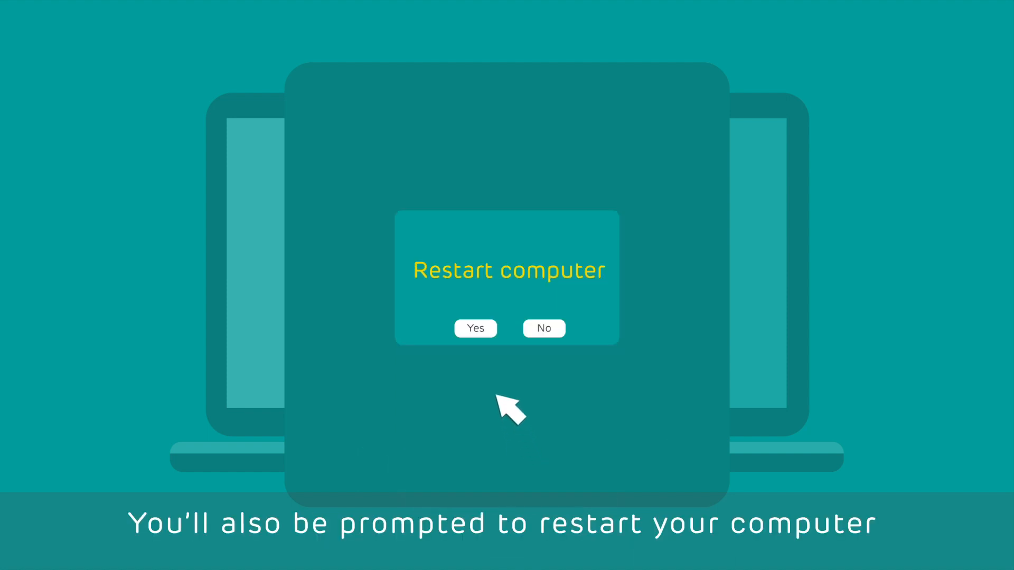
{"action": "left_click", "coordinate": [474, 328]}
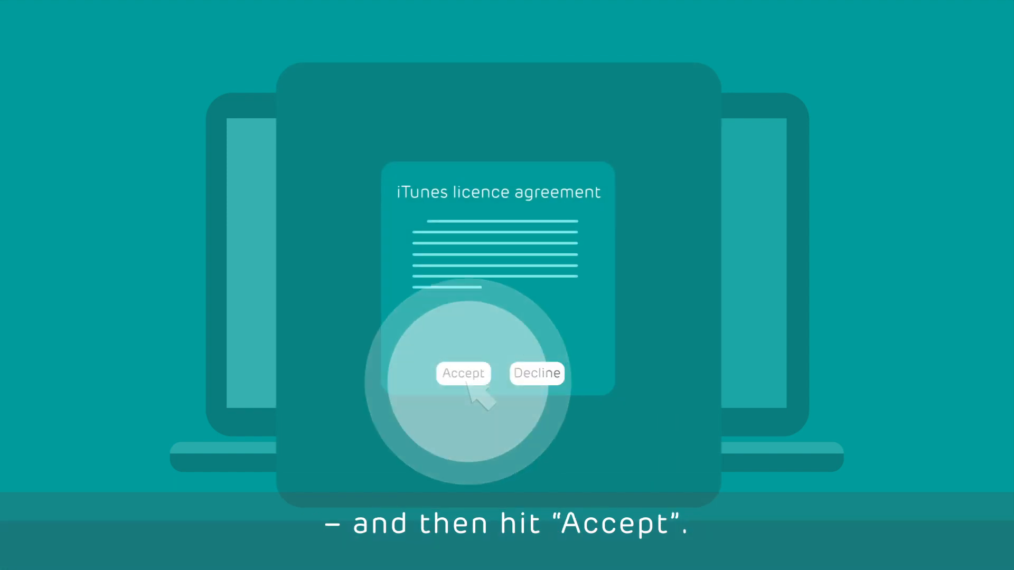
Accept the iTunes licence agreement to reach the welcome screen.
{"action": "left_click", "coordinate": [461, 373]}
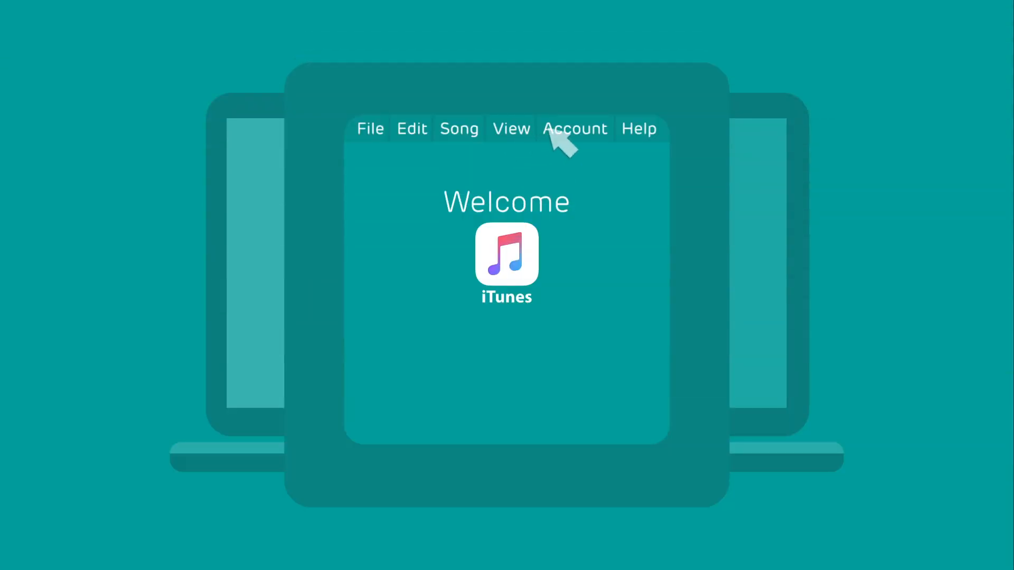
{"action": "mouse_move", "coordinate": [575, 129]}
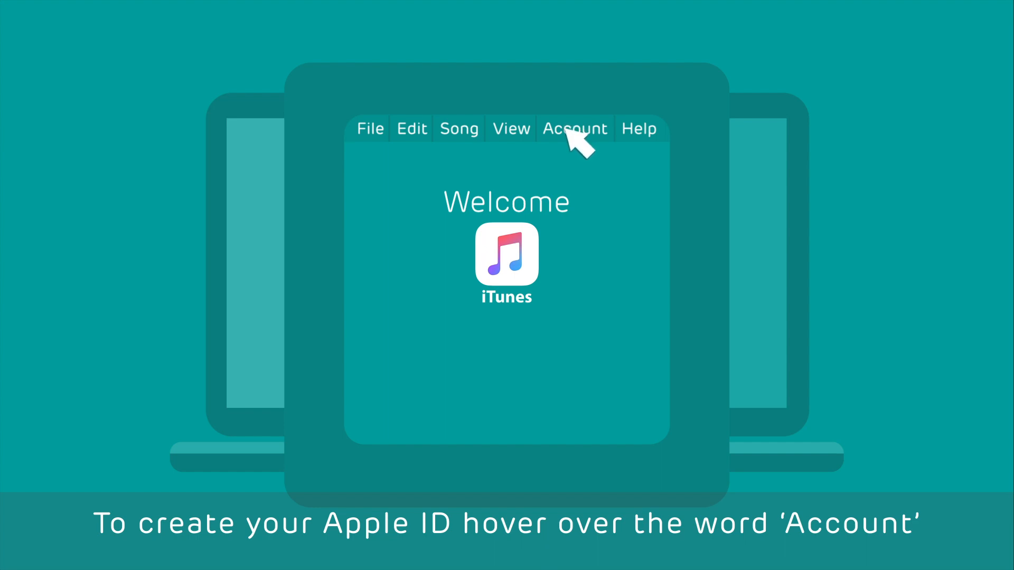
Reach the new Apple ID form via Account > Sign In > Create new Apple ID.
{"action": "left_click", "coordinate": [574, 129]}
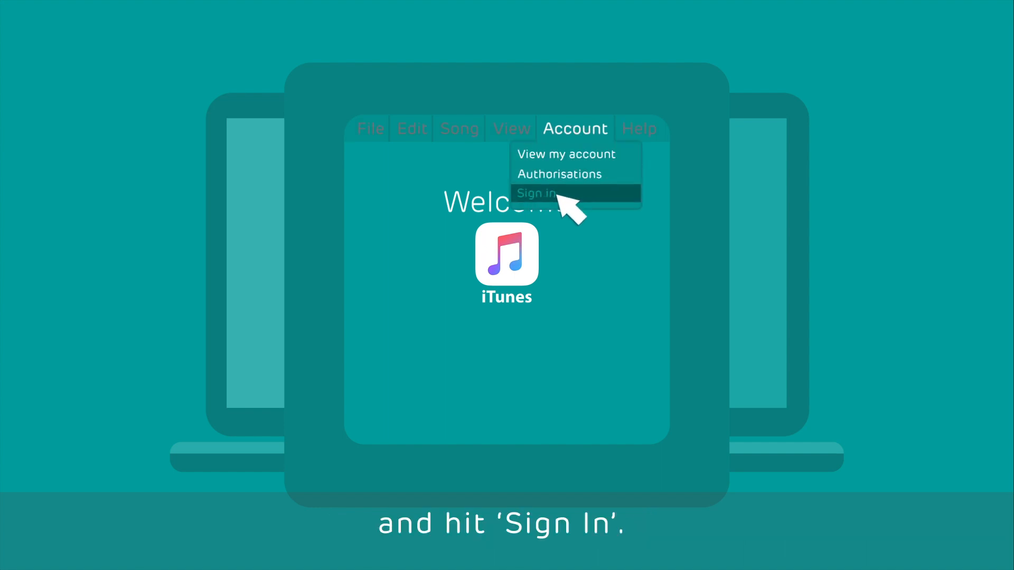
{"action": "left_click", "coordinate": [535, 192]}
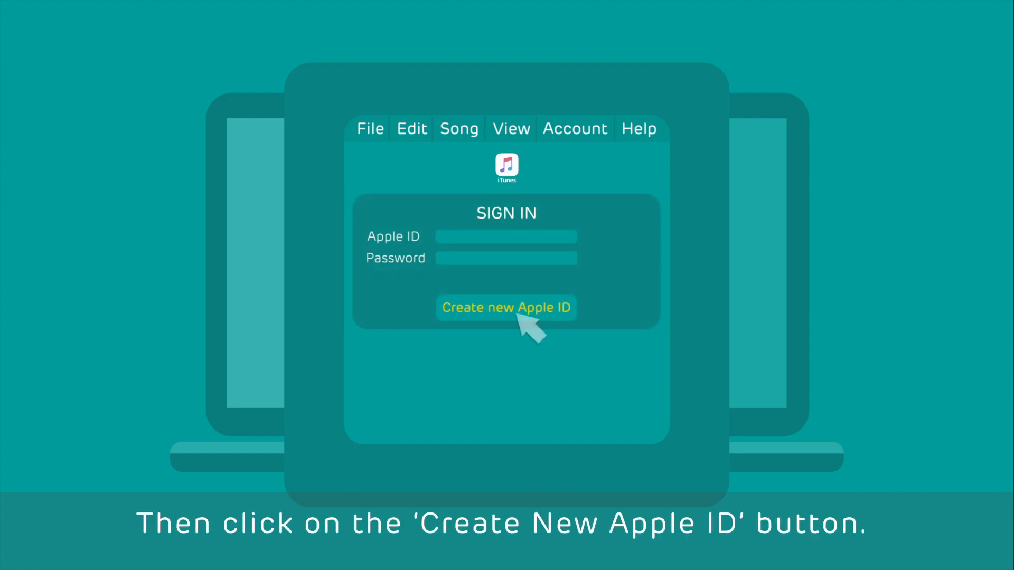
{"action": "left_click", "coordinate": [506, 307]}
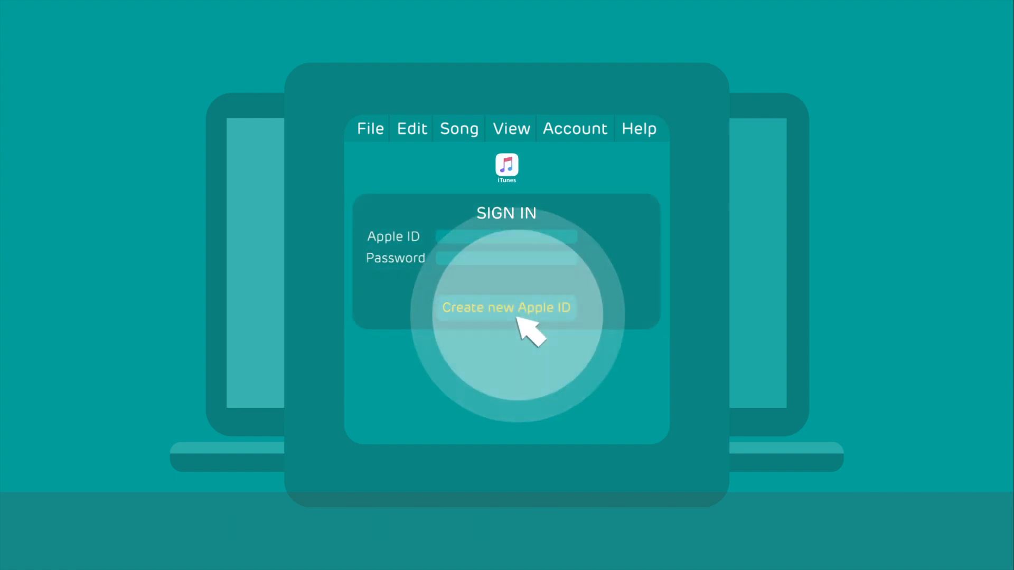
{"action": "left_click", "coordinate": [506, 307]}
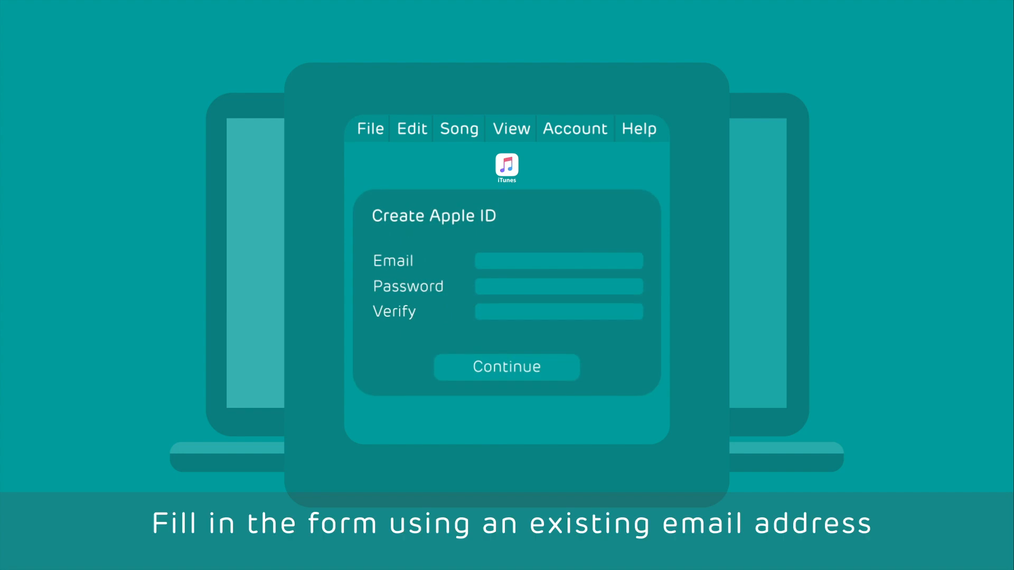
{"action": "type", "text": "you"}
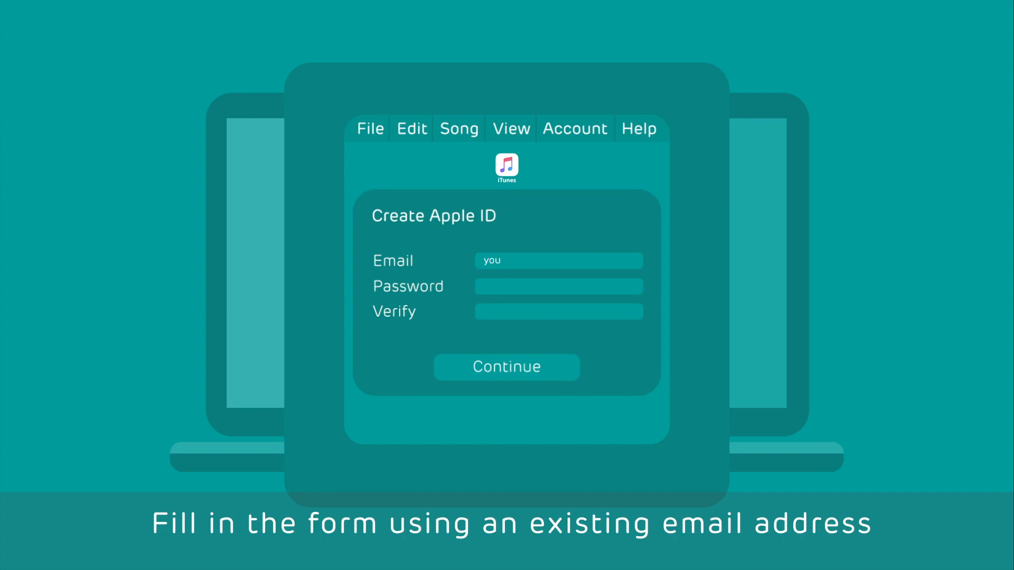
{"action": "type", "text": "youremail@email.com"}
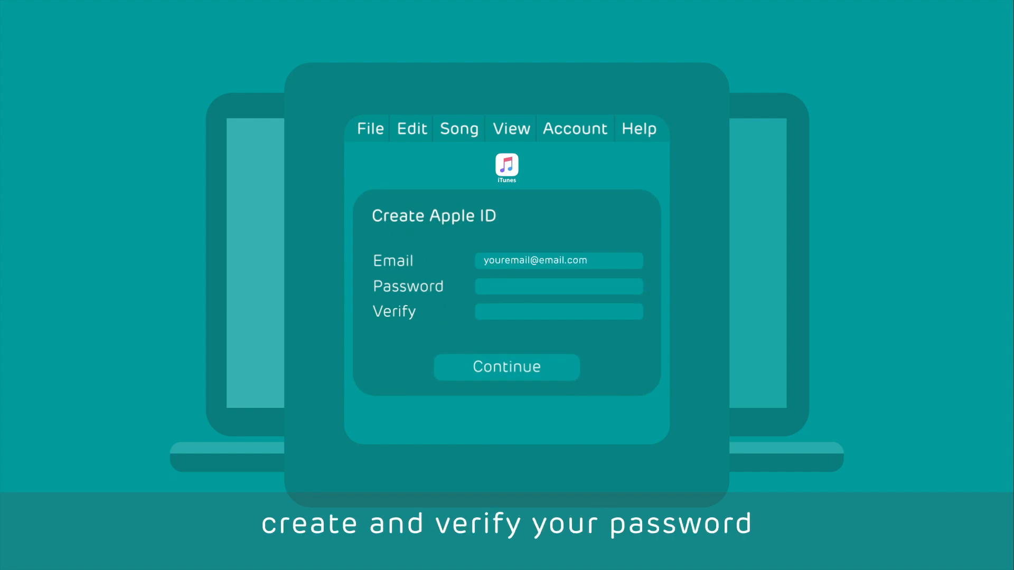
{"action": "type", "text": "******"}
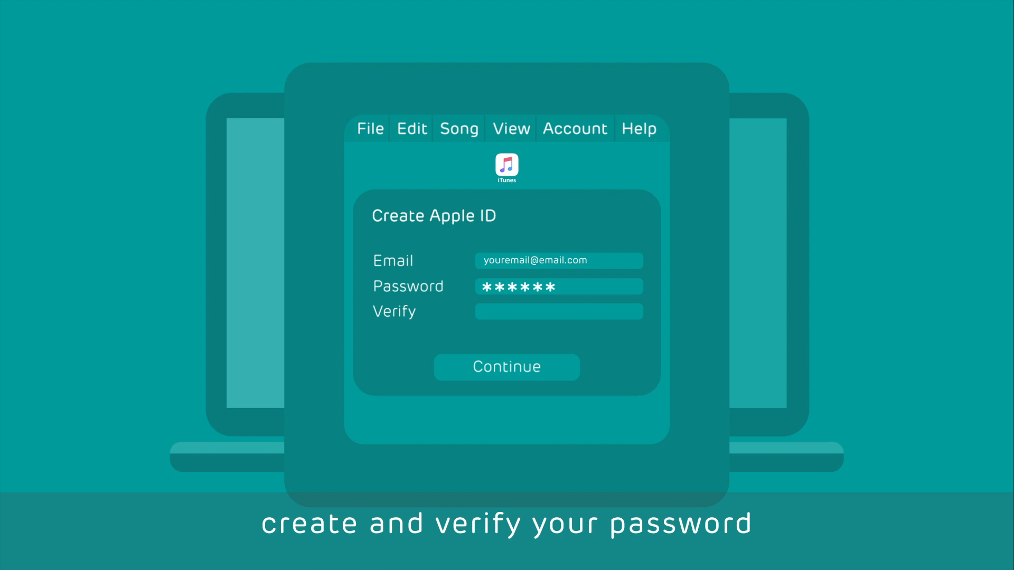
{"action": "type", "text": "******"}
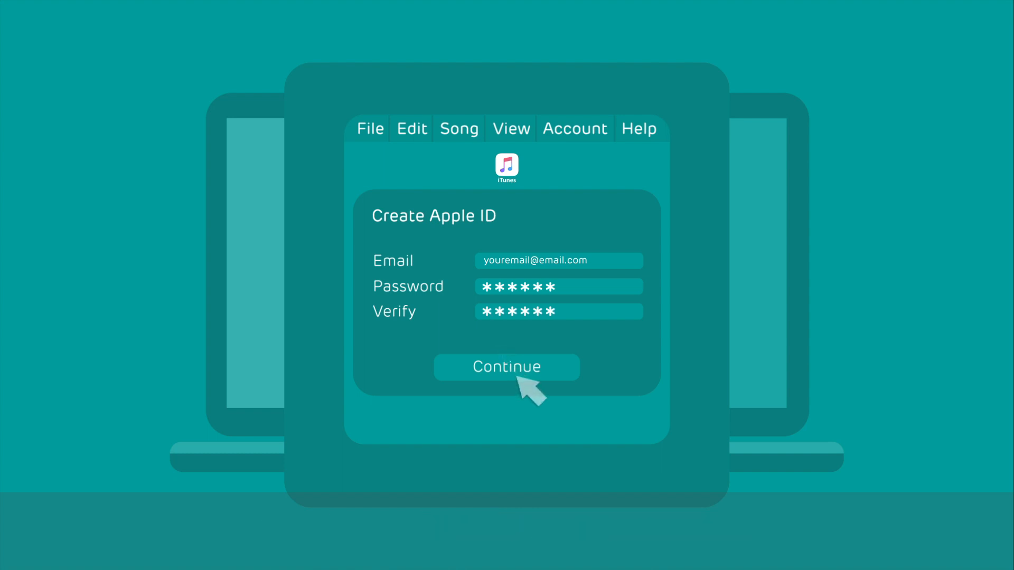
{"action": "left_click", "coordinate": [506, 366]}
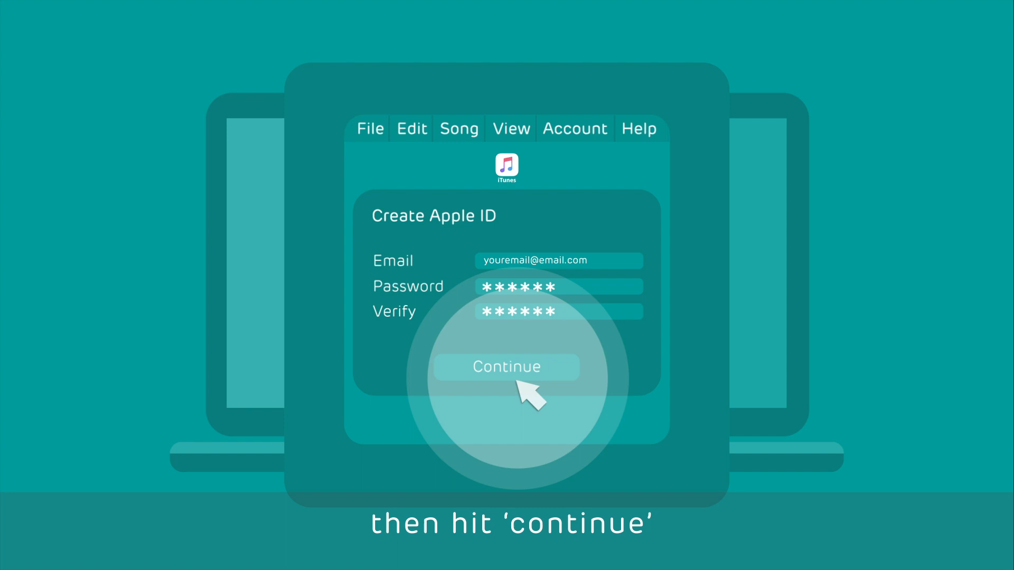
{"action": "left_click", "coordinate": [506, 367]}
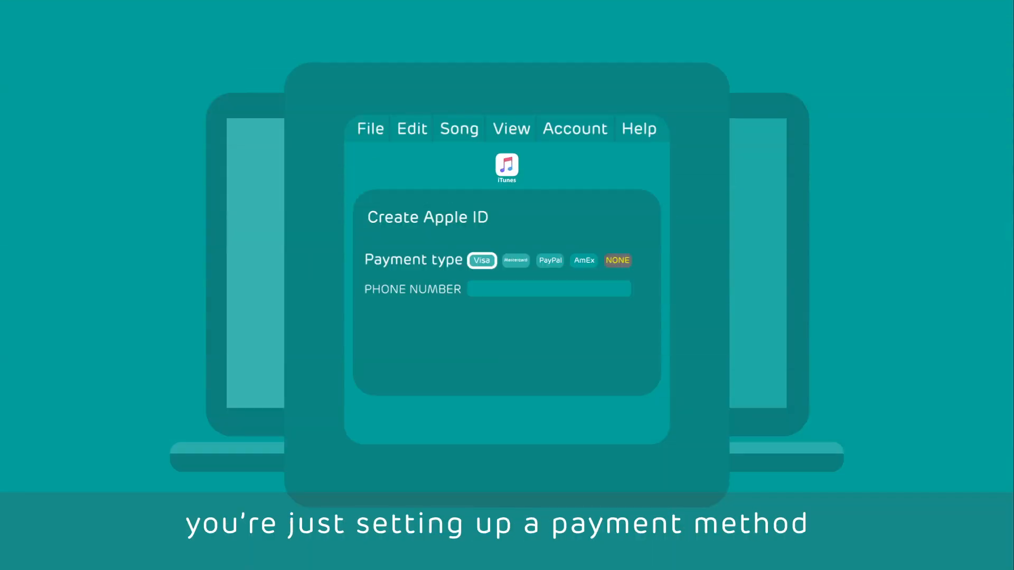
Choose NONE as the payment type for the new Apple ID.
{"action": "left_click", "coordinate": [549, 260]}
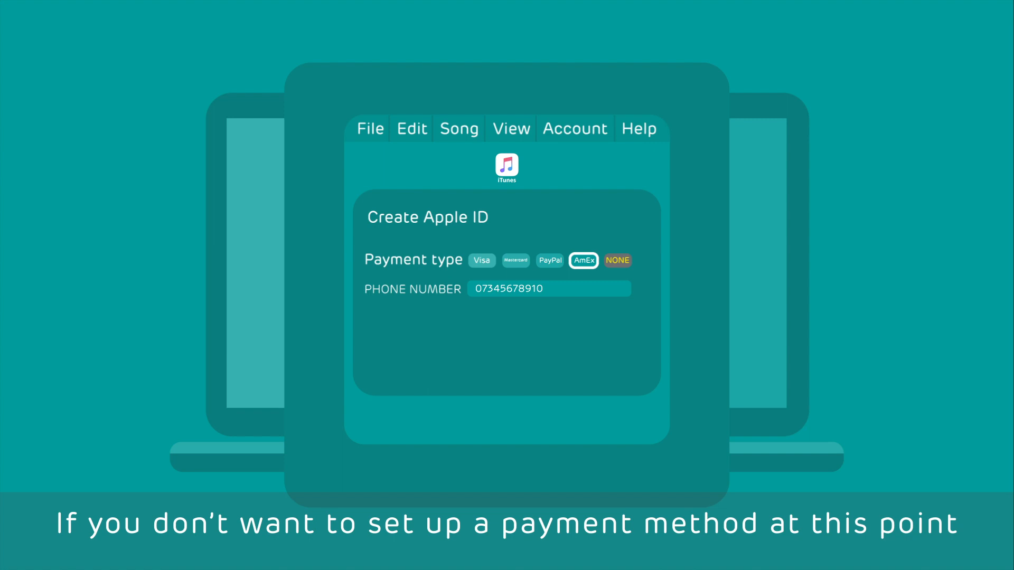
{"action": "left_click", "coordinate": [617, 260]}
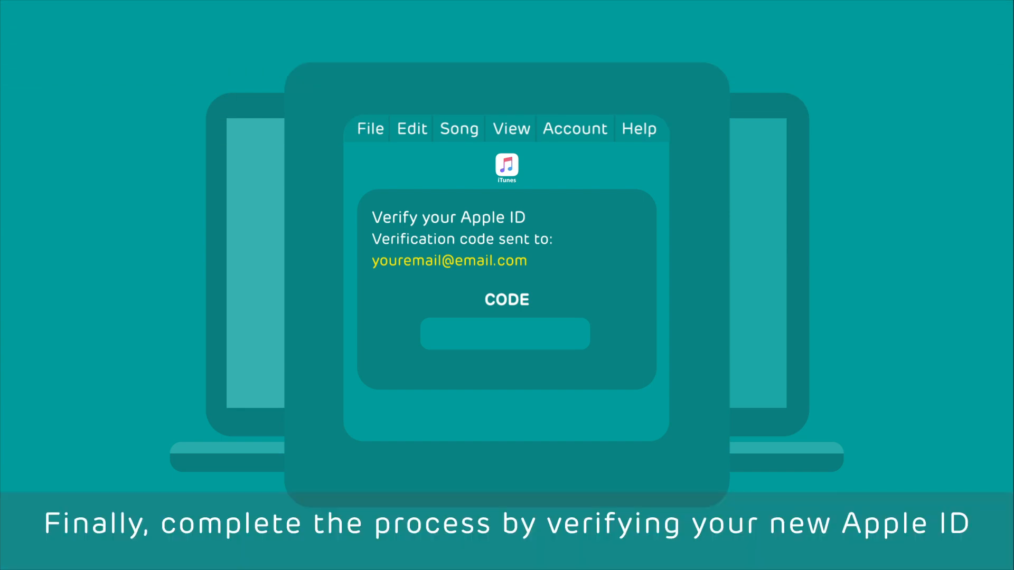
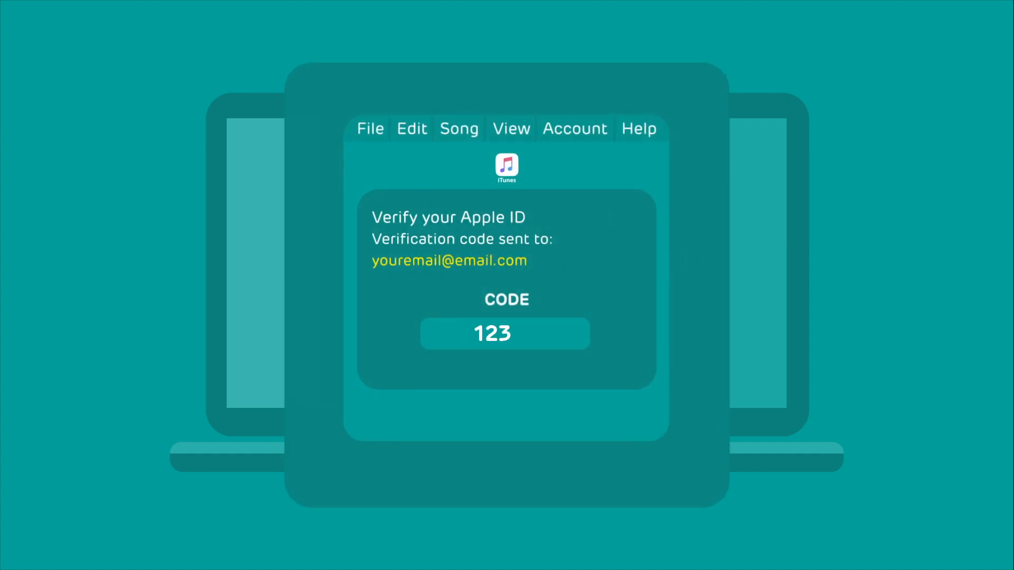